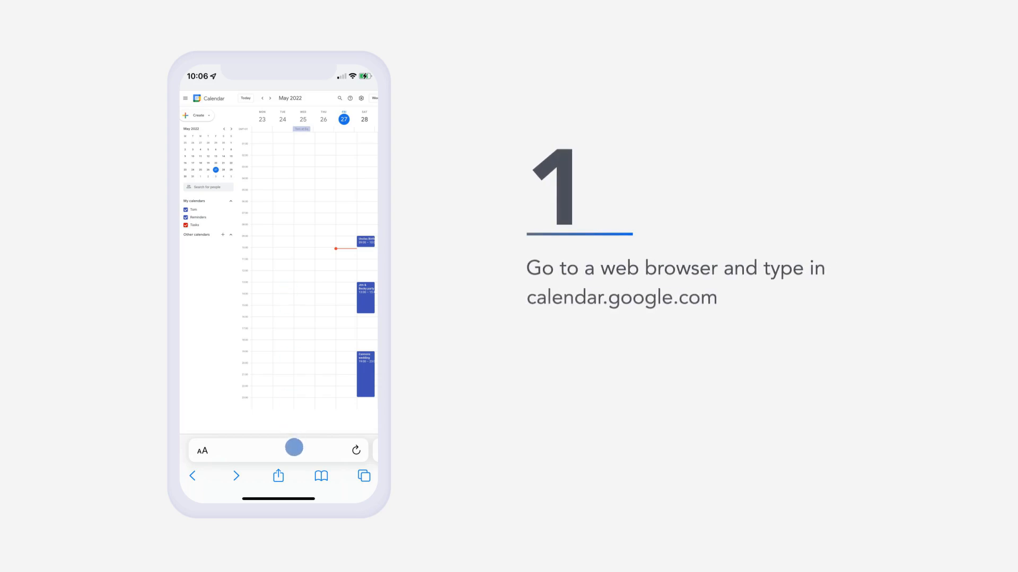
Go to calendar.google.com in Safari.
{"action": "type", "text": "calendar.google.com"}
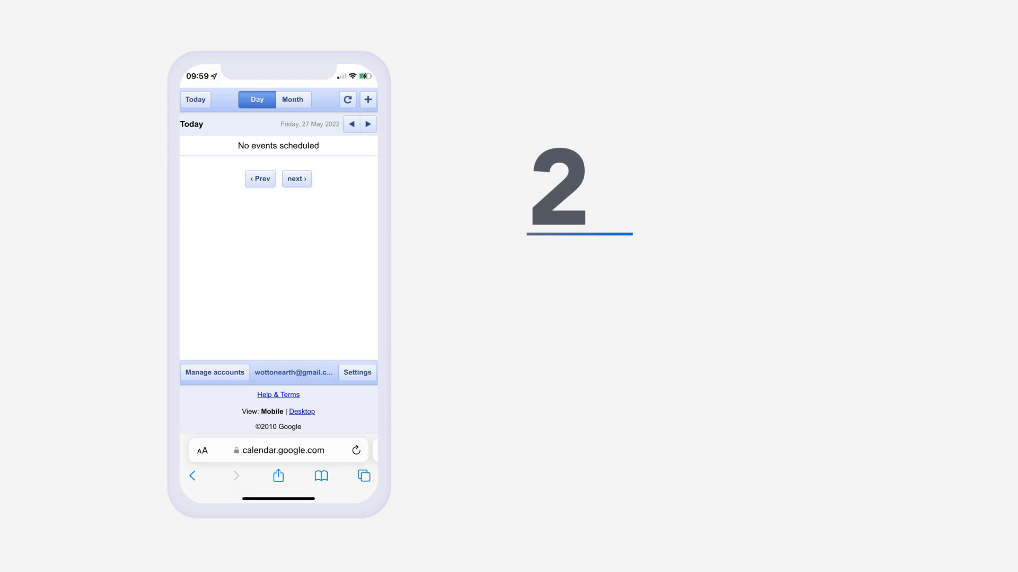
Switch to the desktop site and start adding a calendar under Other calendars.
{"action": "left_click", "coordinate": [302, 412]}
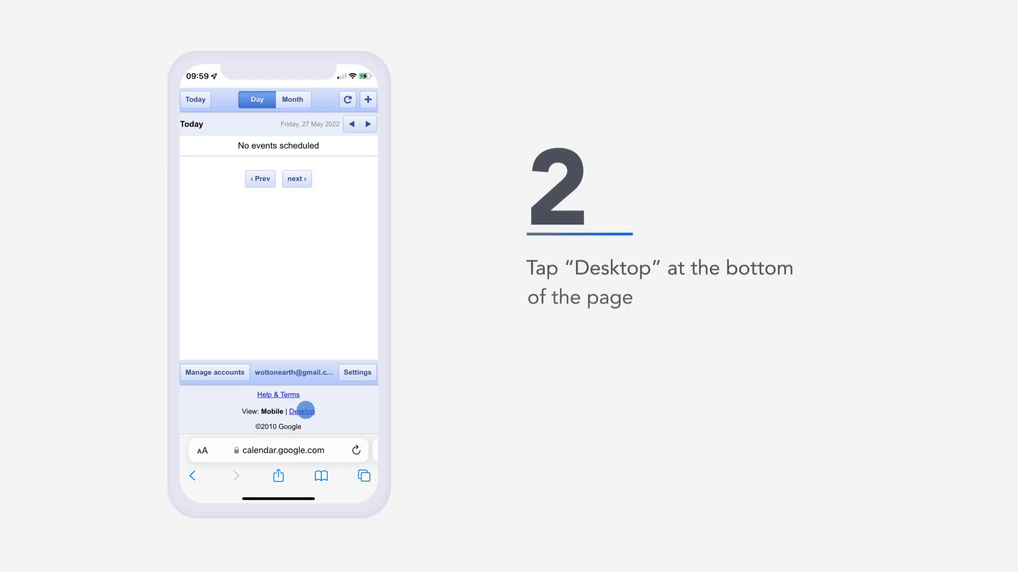
{"action": "left_click", "coordinate": [302, 411]}
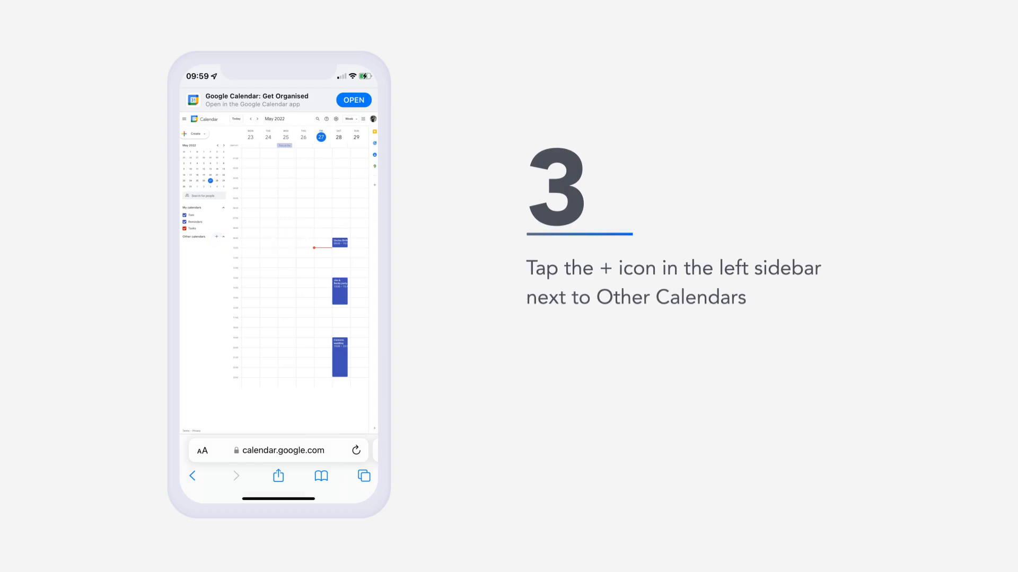
{"action": "left_click", "coordinate": [216, 236]}
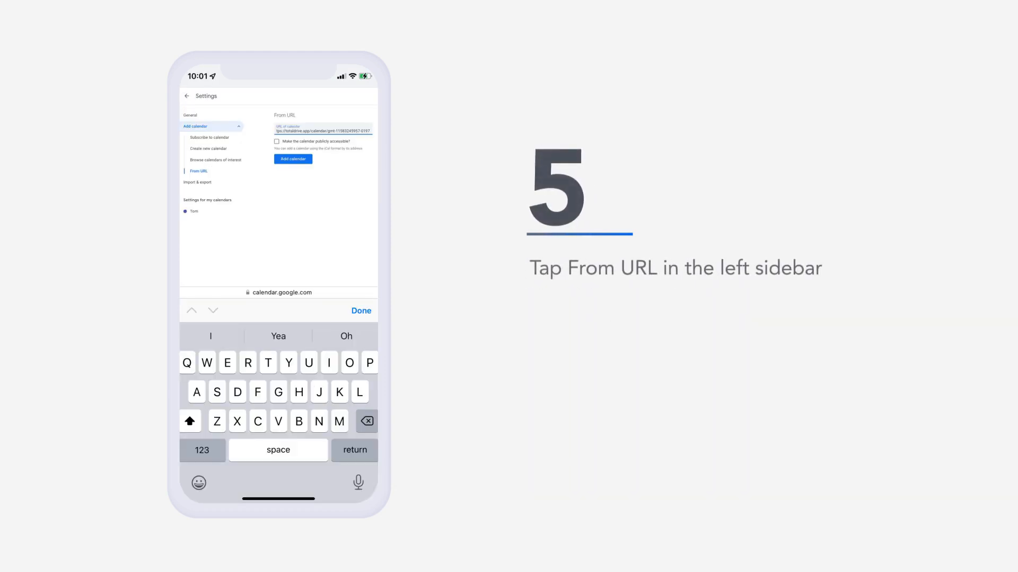
Add the lesson calendar by pasting its unique URL on the From URL page.
{"action": "left_click", "coordinate": [199, 171]}
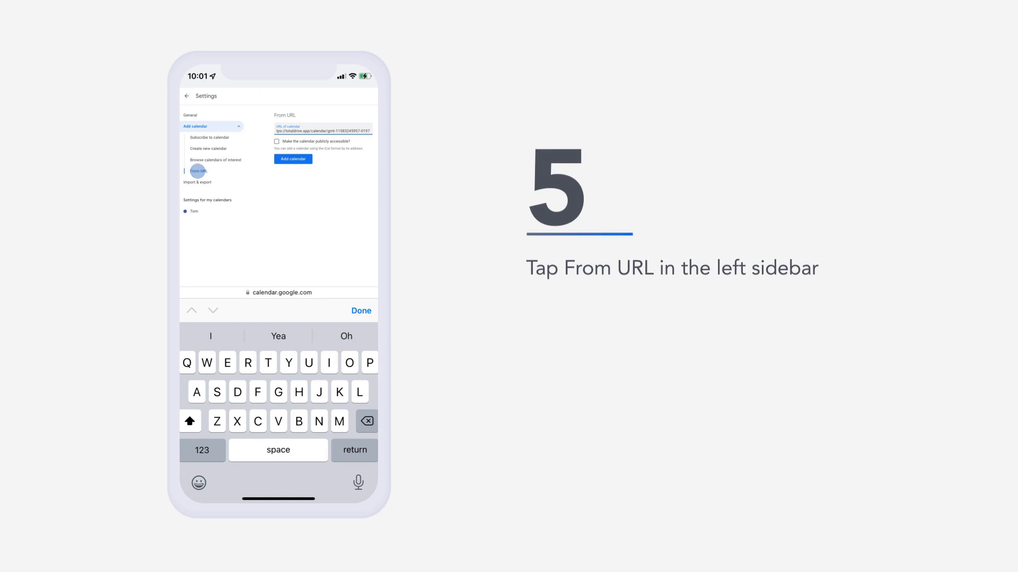
{"action": "left_click", "coordinate": [198, 170]}
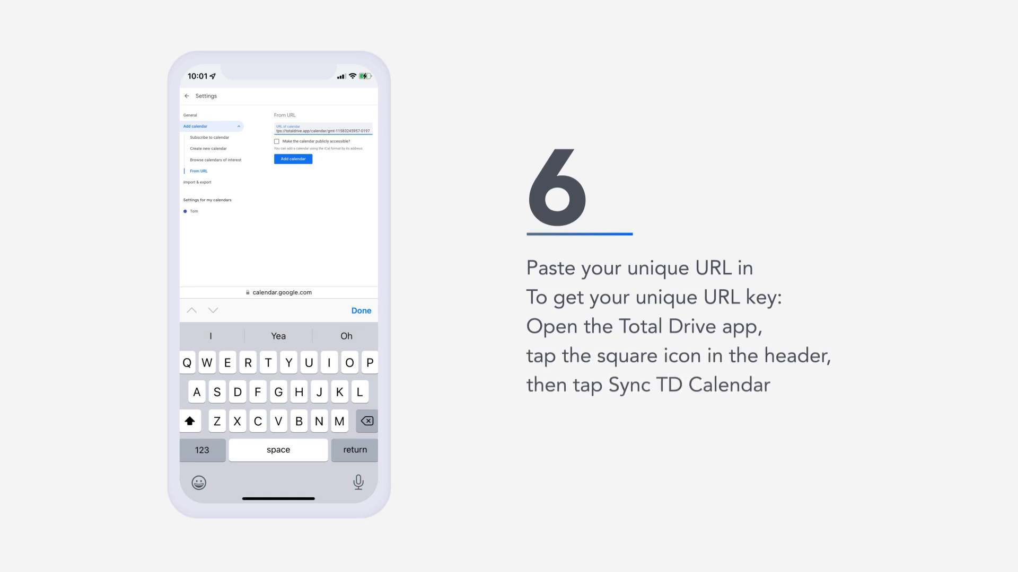
{"action": "left_click", "coordinate": [292, 159]}
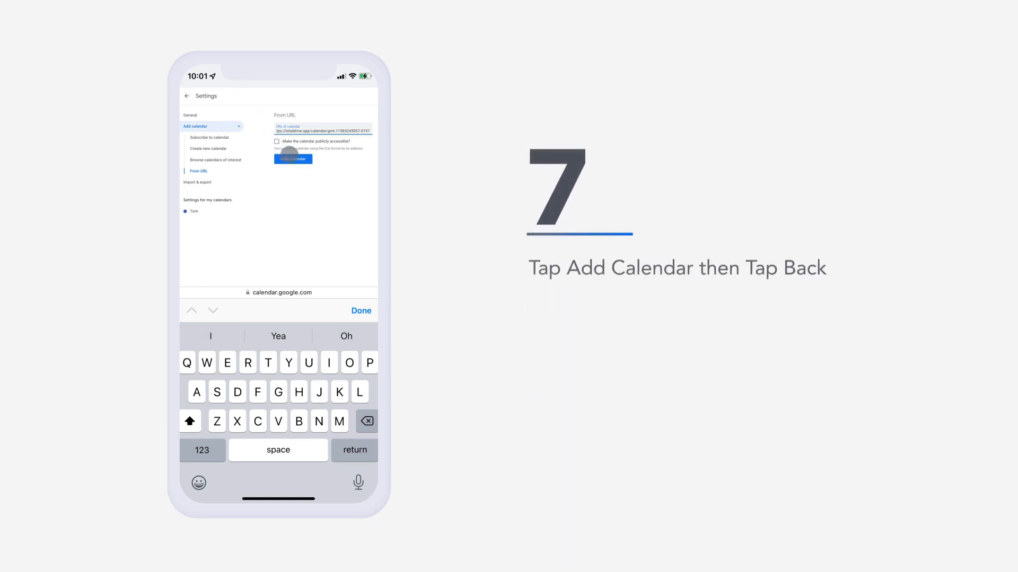
{"action": "left_click", "coordinate": [292, 159]}
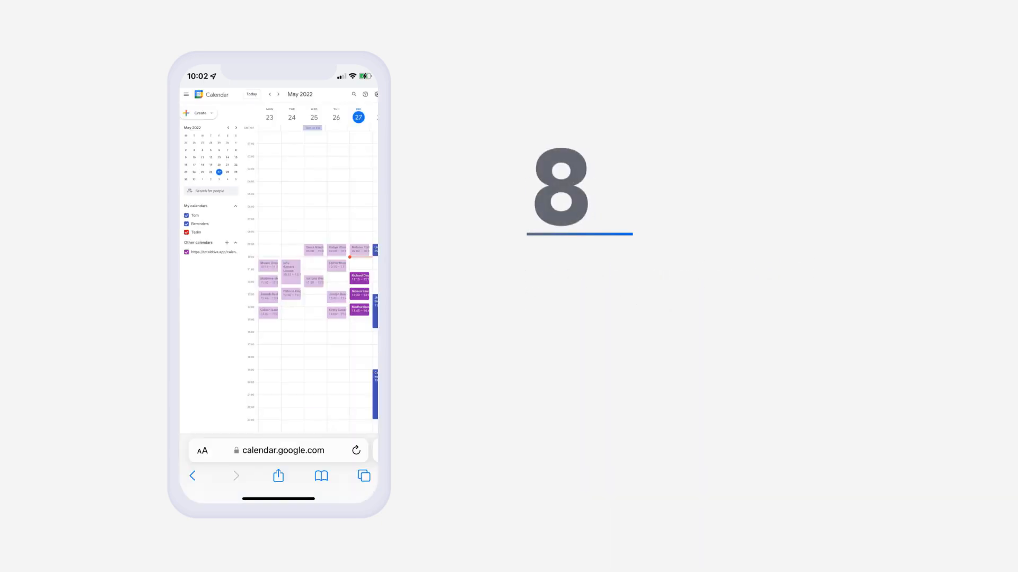